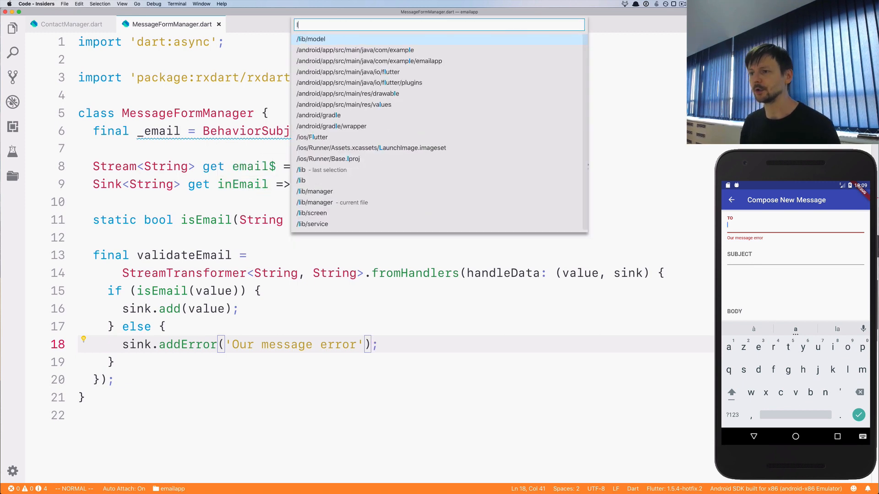
- Create a new Validation.dart file in the lib folder of the emailapp project
text(lib)
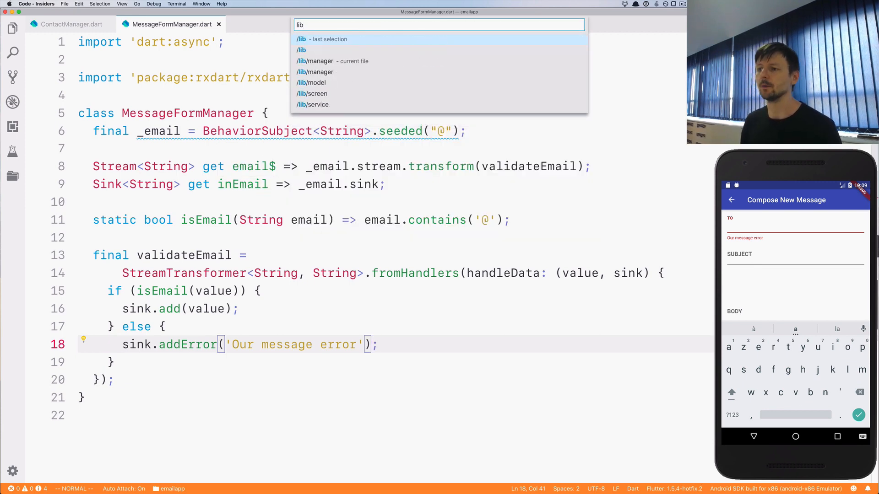
text(Vali)
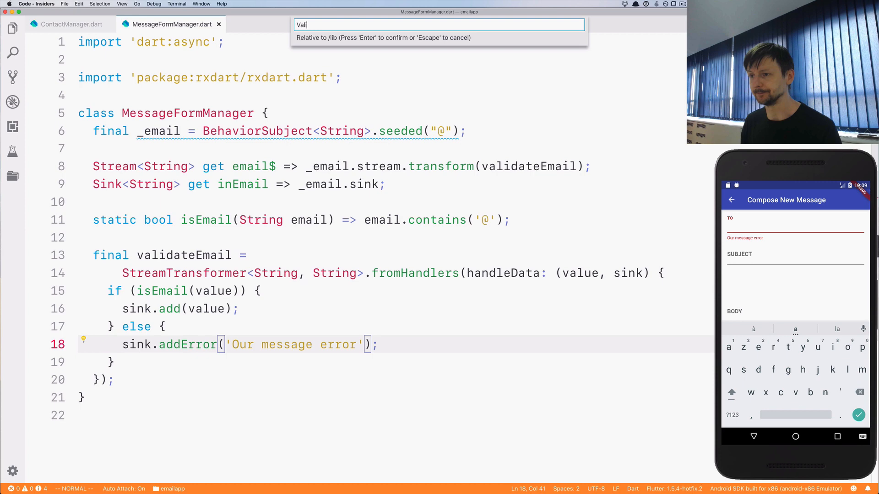
key(Return)
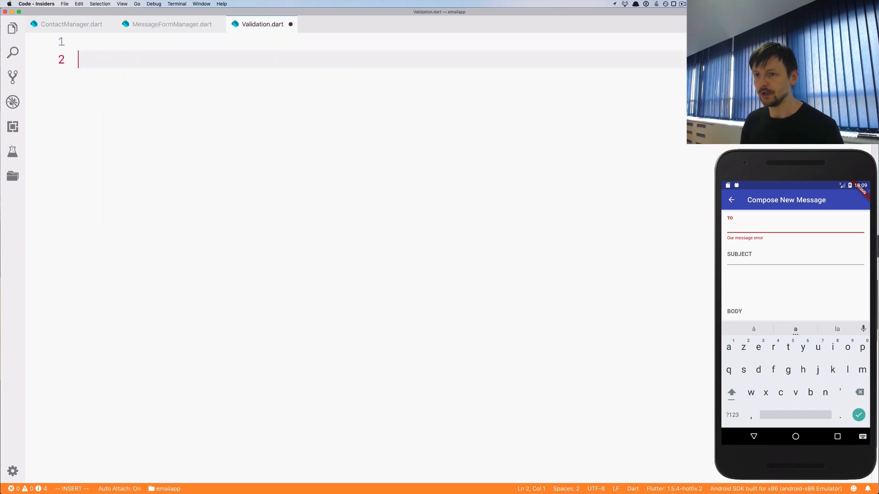
- Declare 'mixin Validation { }' with blank lines ready for its body
text(mixin Valida)
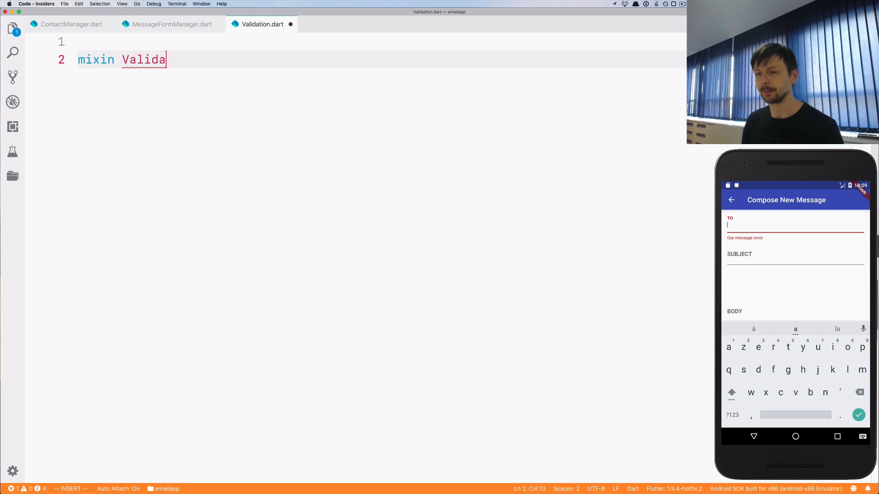
text(tion {)
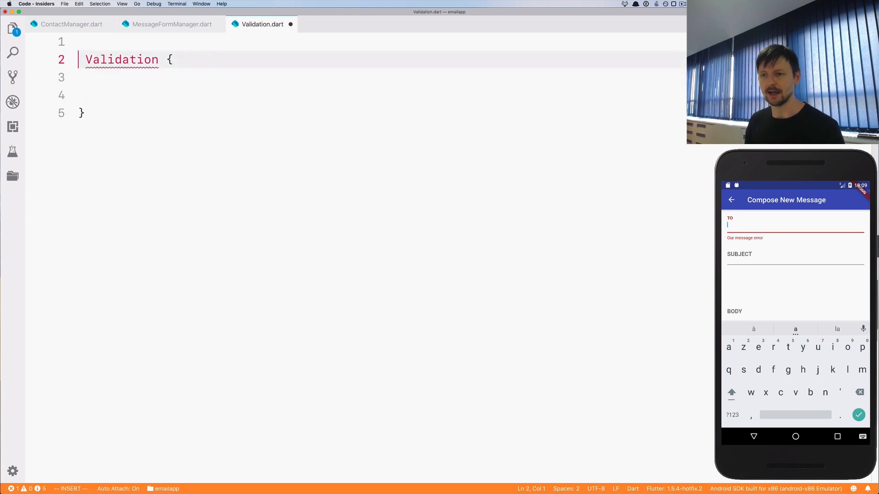
text(cla)
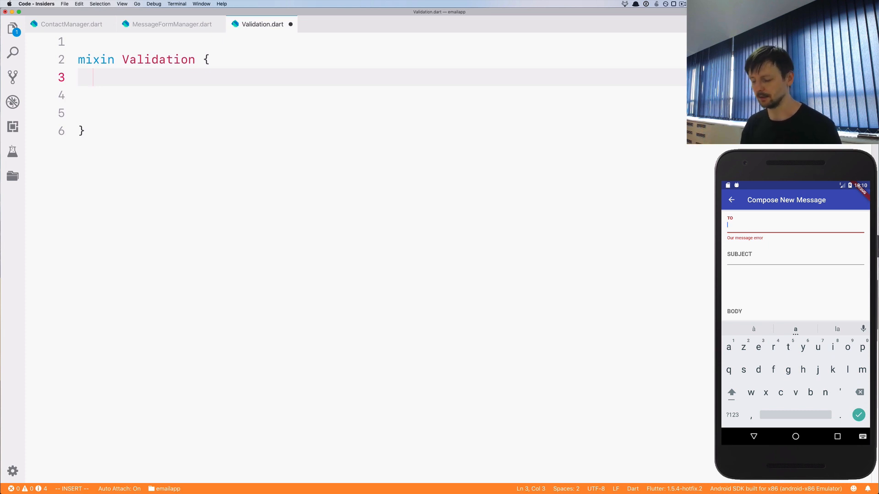
key(Escape)
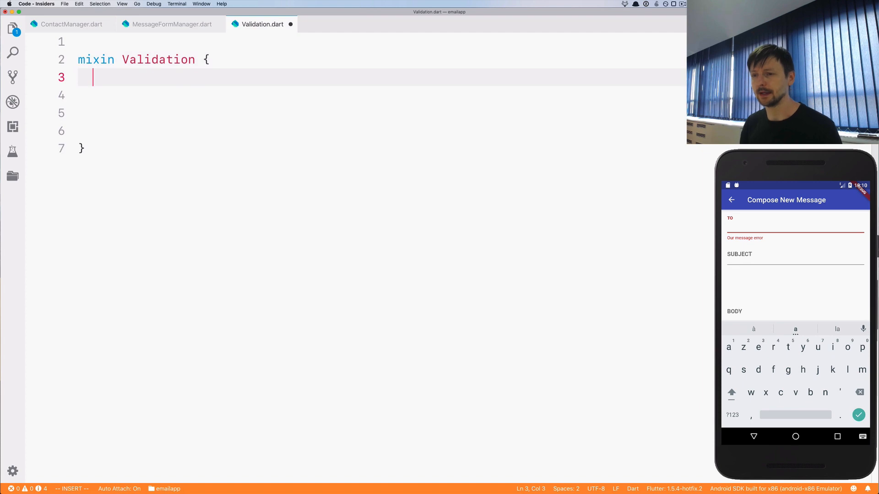
- Move isEmail and validateEmail from MessageFormManager into the mixin and import dart:async
click(172, 23)
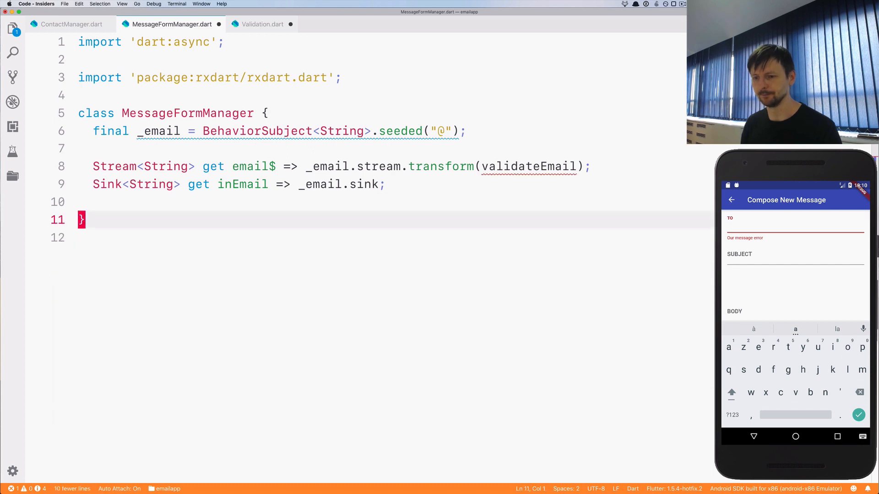
click(262, 23)
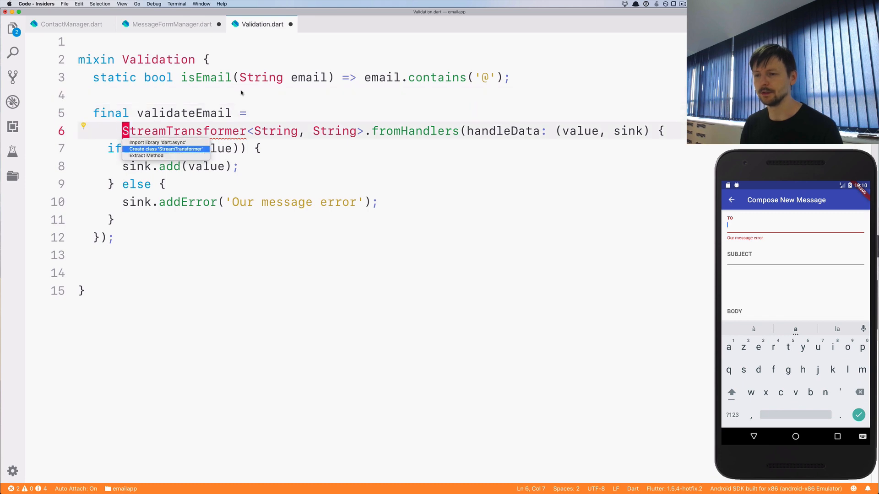
click(158, 143)
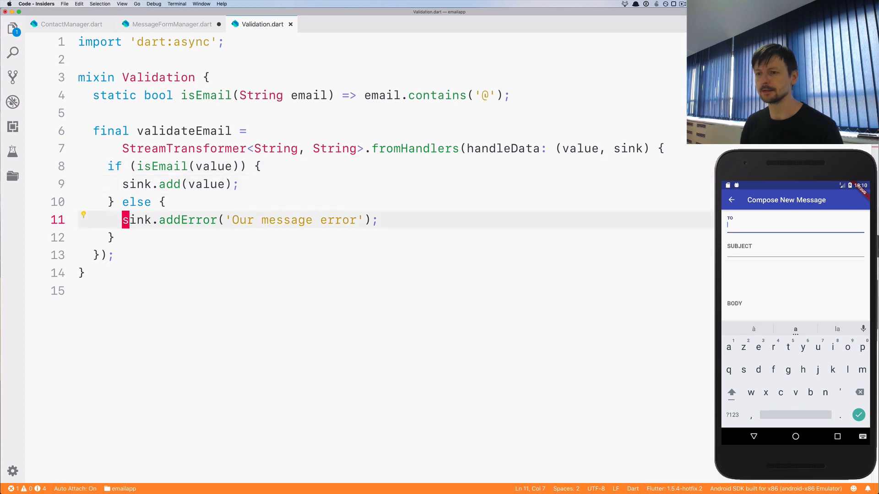
click(172, 24)
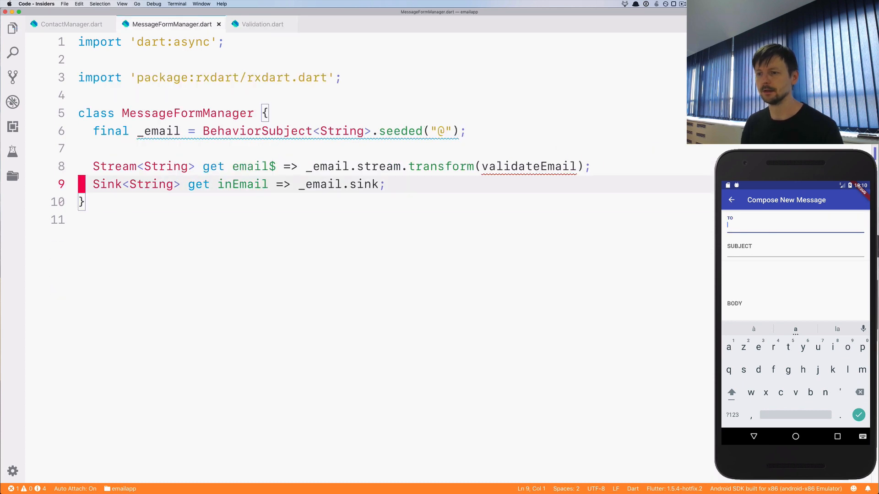
- Add 'with Validation' to MessageFormManager, import it, and verify 'asdf@' shows no error in the emulator
text(with Validation)
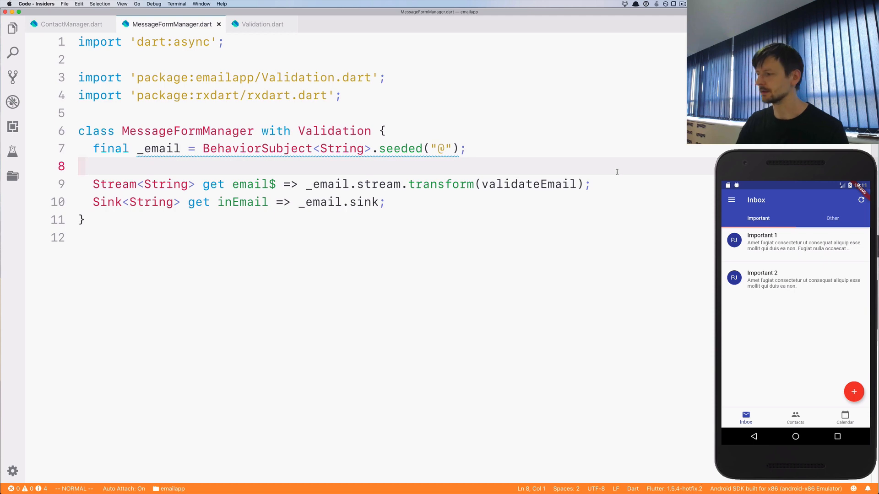
text(asdf@)
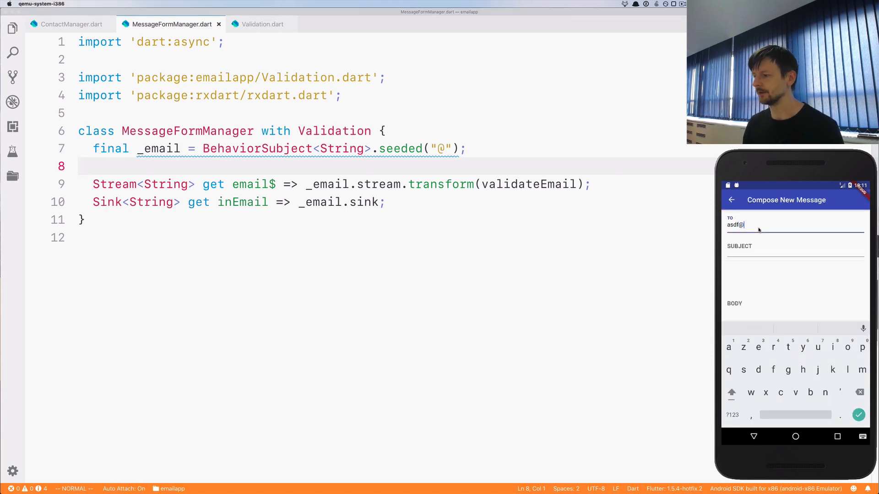